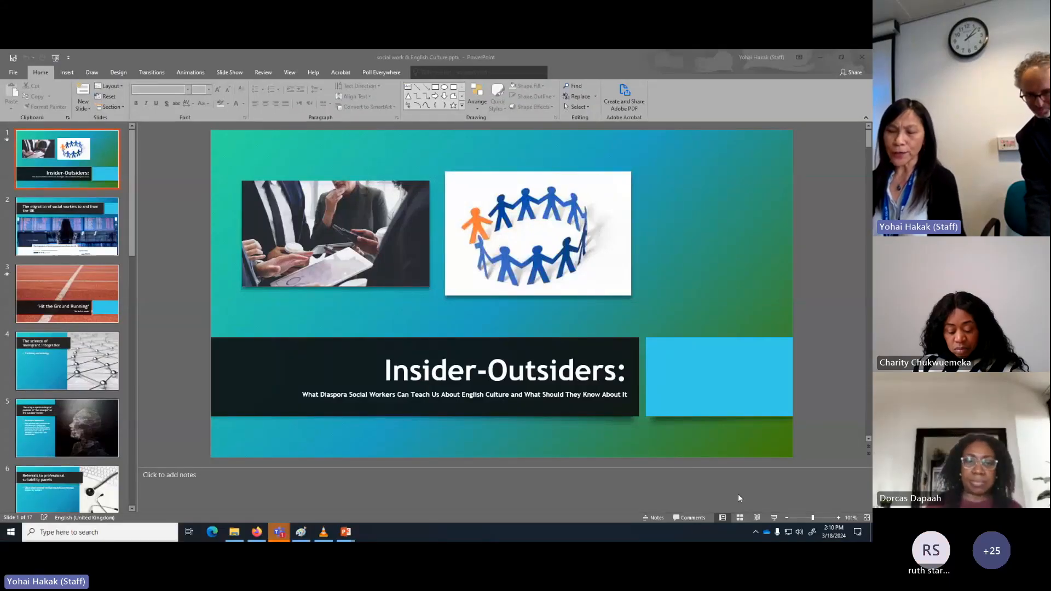
pyautogui.moveTo(764, 516)
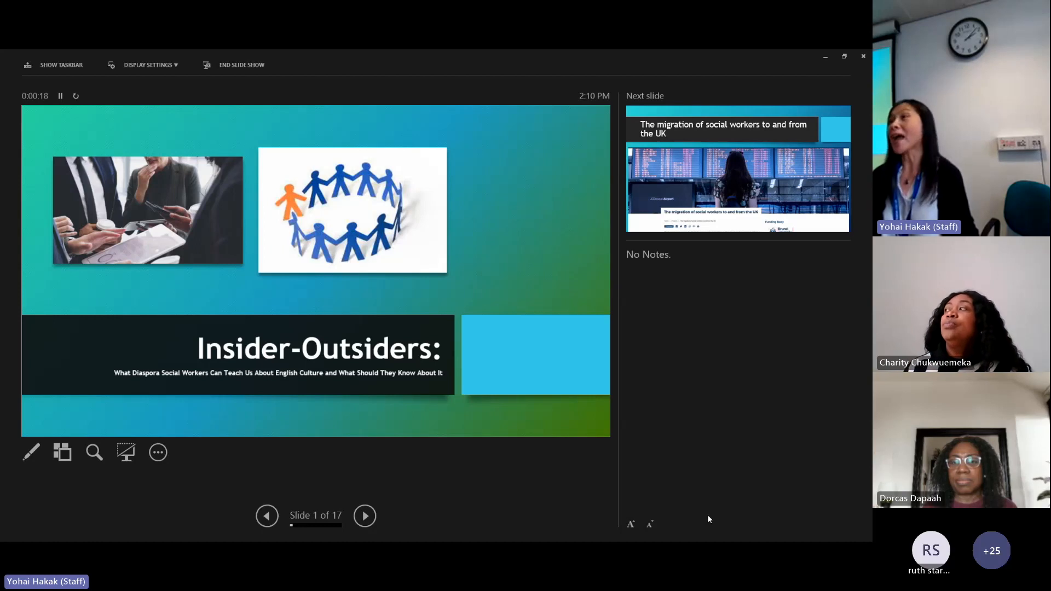
pyautogui.moveTo(622, 380)
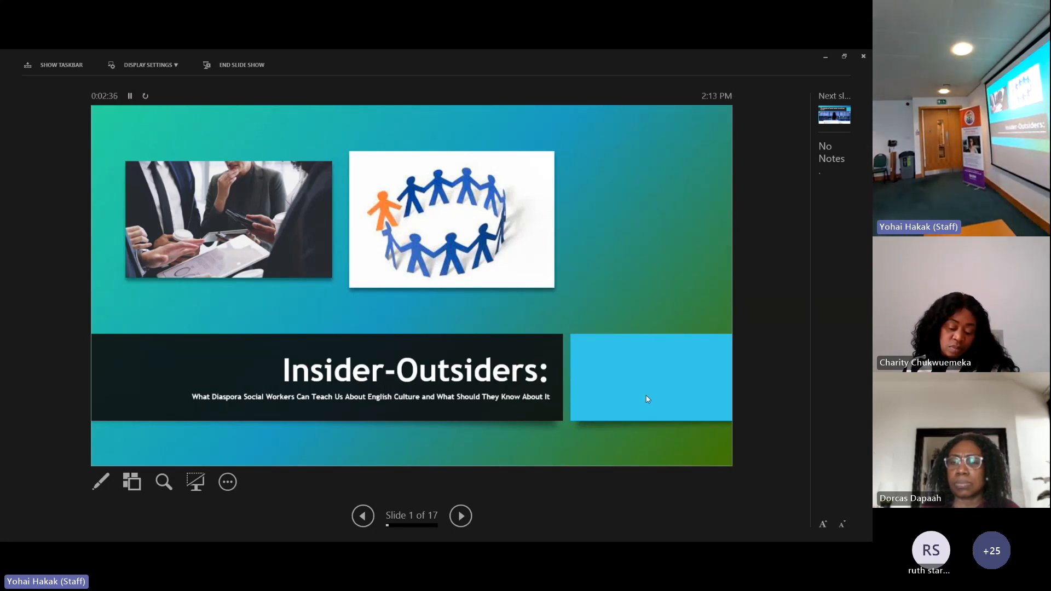
# Advance the slideshow to slide 2, 'The migration of social workers to and from the UK'
pyautogui.click(460, 516)
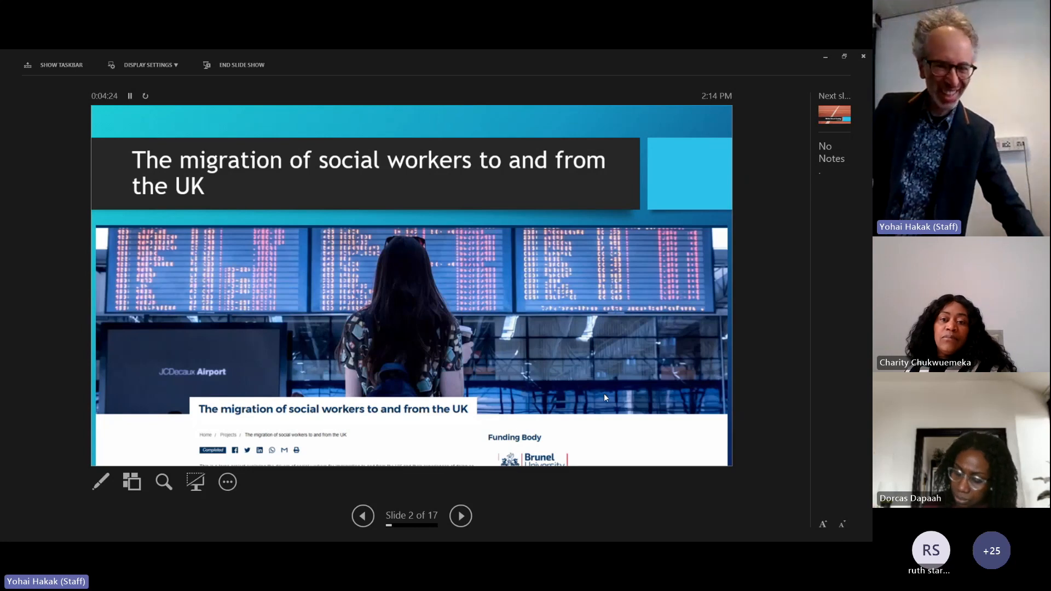
# Advance to slide 3, 'Hit the Ground Running – The deficit model'
pyautogui.click(460, 515)
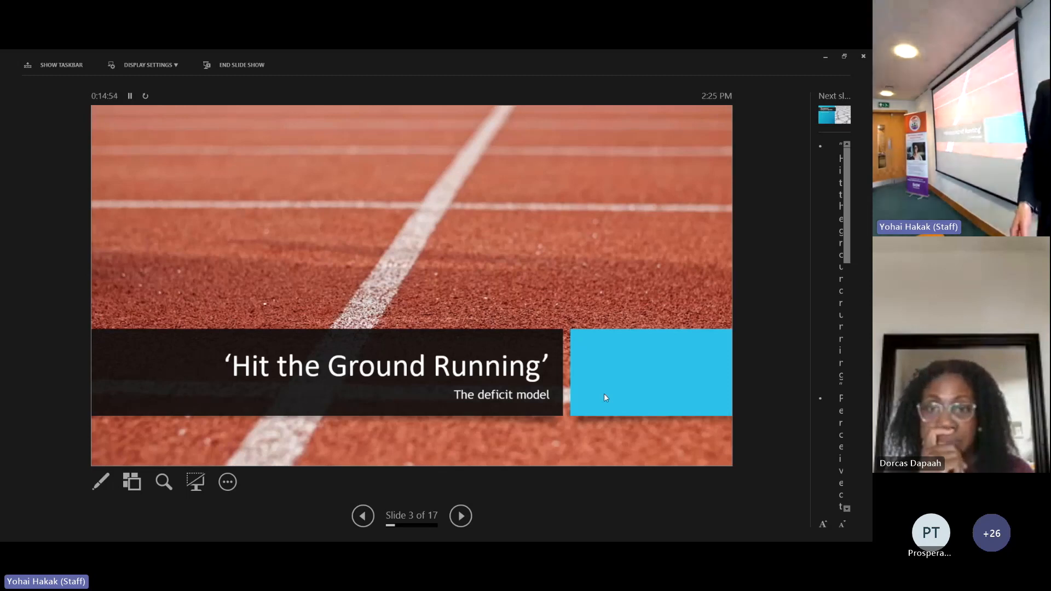
# Advance through to slide 7, 'What should migrant social workers know about English culture?'
pyautogui.click(460, 515)
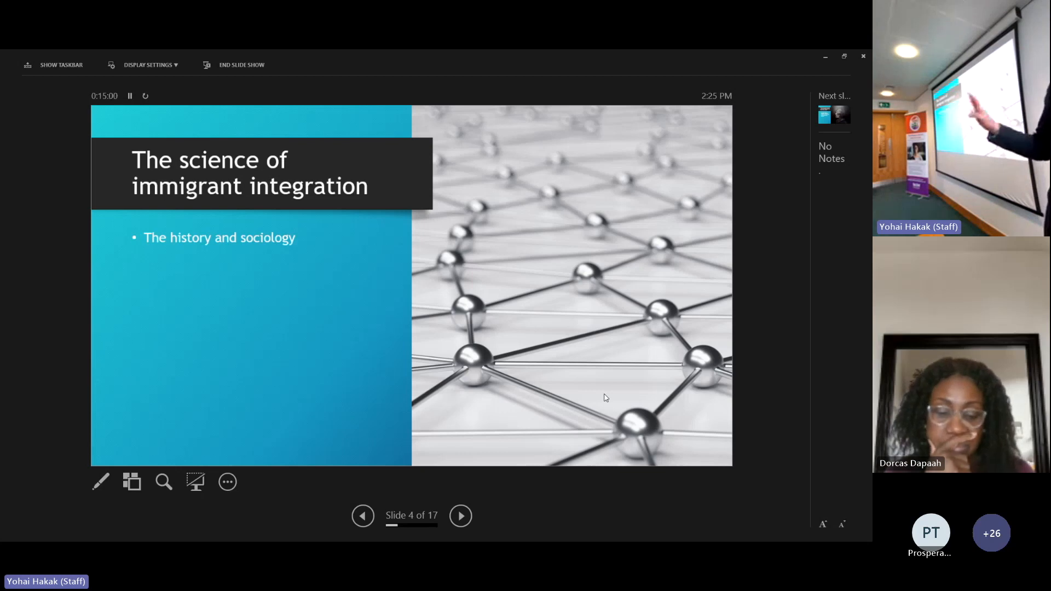
pyautogui.click(460, 515)
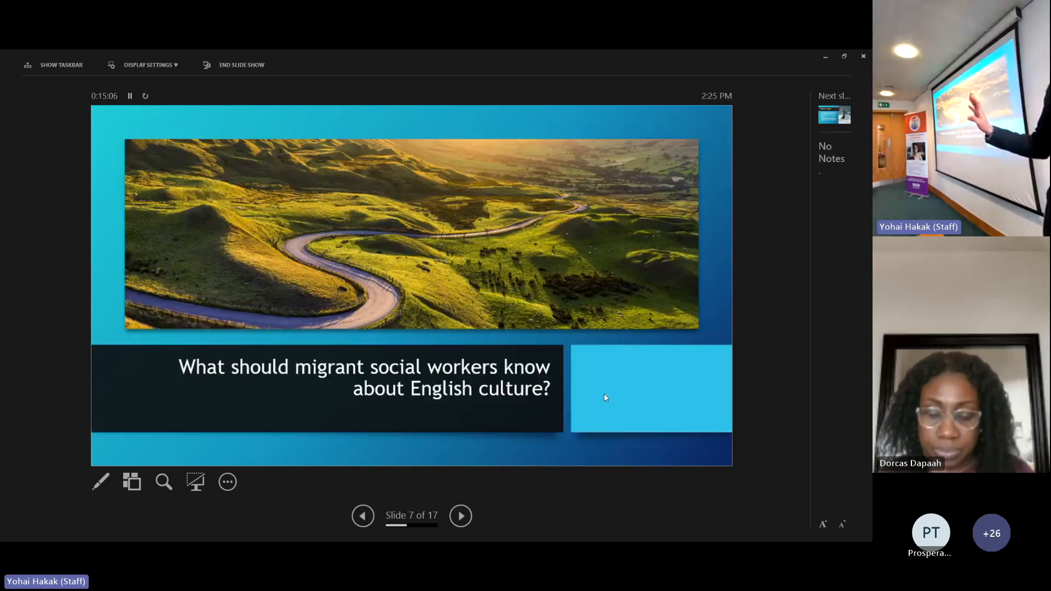
# Advance to slide 8, 'England – an Island', with the lighthouse image
pyautogui.click(460, 516)
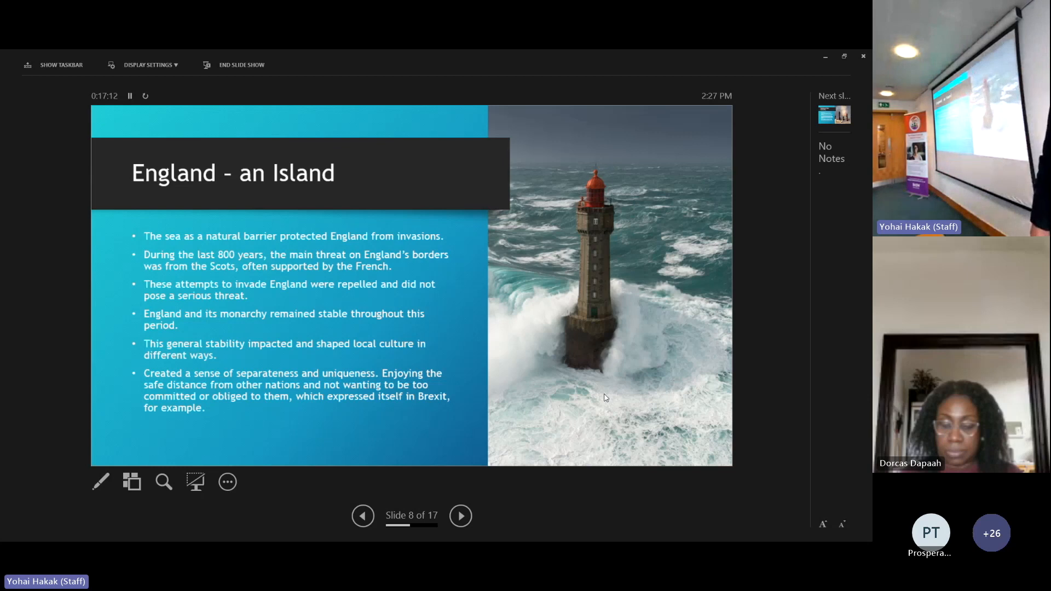
# Advance to slide 9, 'Stability of the monarchy', with the chess image
pyautogui.click(460, 516)
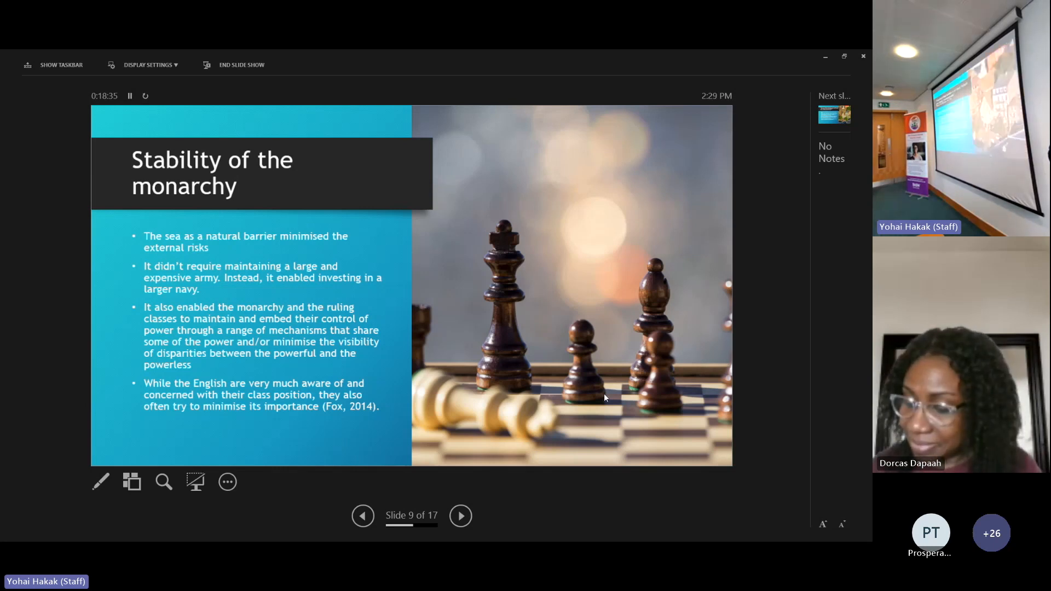
# Advance to slide 10, the Emerson quote about islanders
pyautogui.click(461, 516)
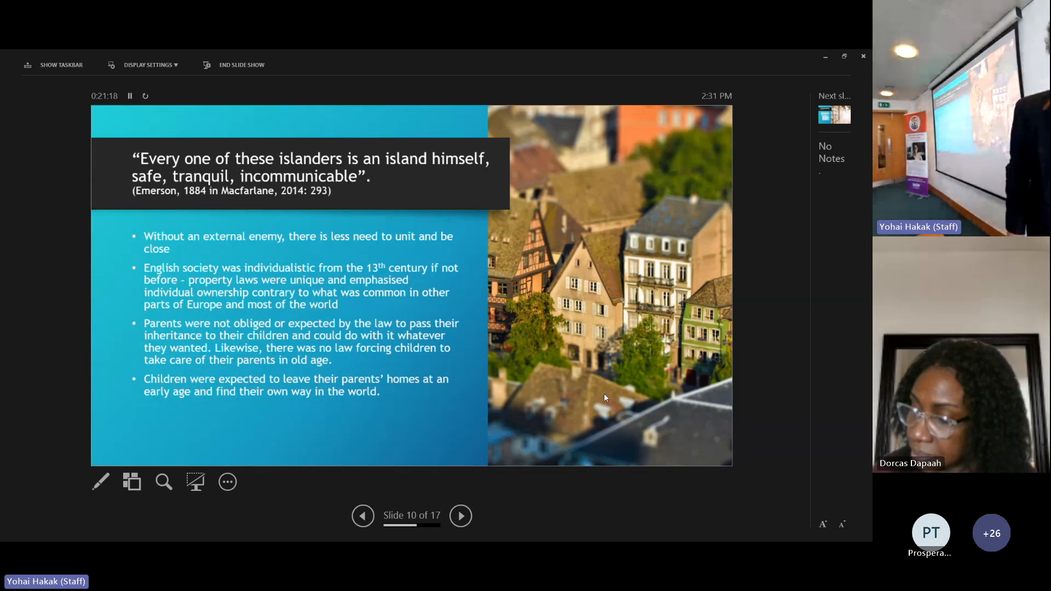
# Advance to slide 11 on individualism and the separation of public and private space
pyautogui.click(460, 516)
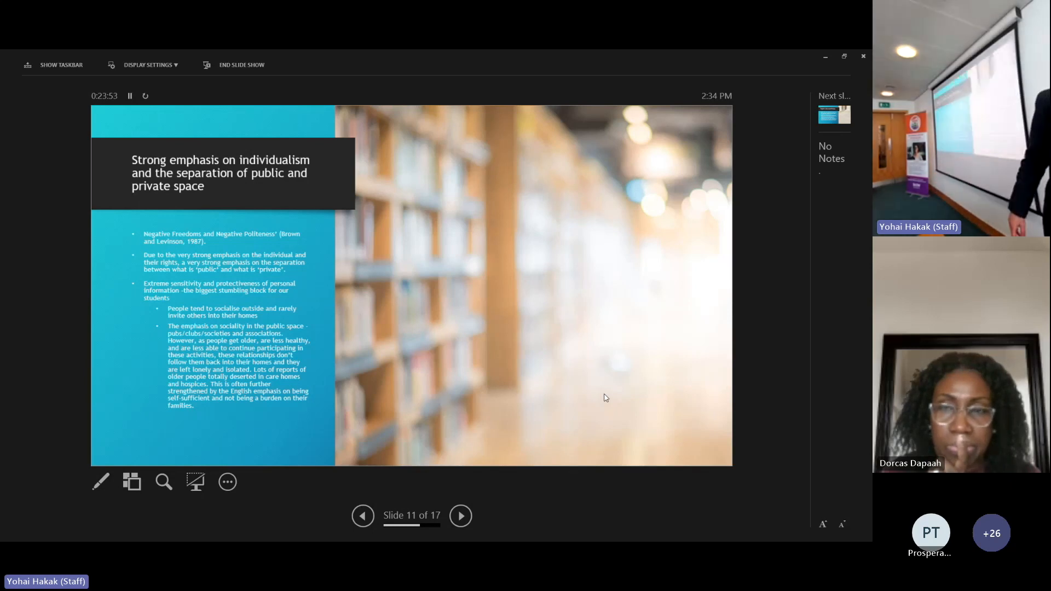
# Advance through slide 12 'English Culture and Privacy' to slide 13 'English Culture and Religion'
pyautogui.click(460, 515)
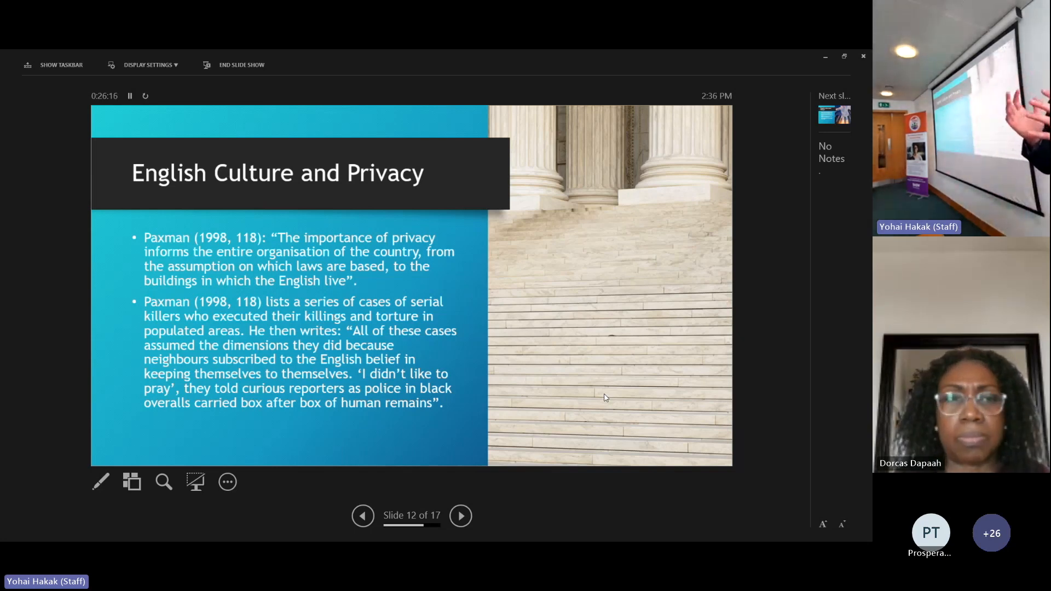
pyautogui.click(460, 516)
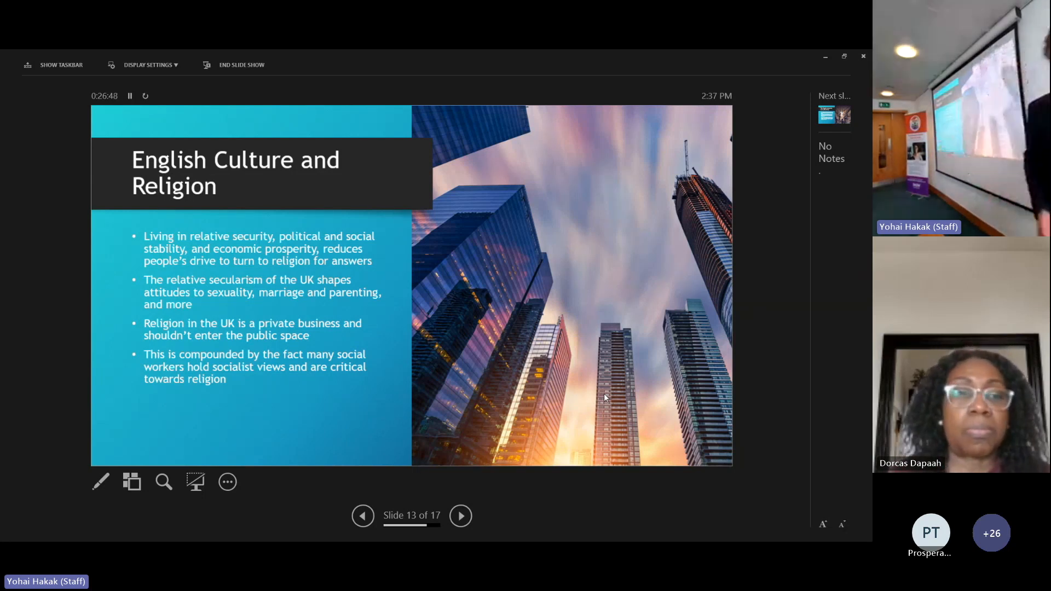
# Advance to slide 14, 'The English social dis-ease (Fox 2014)'
pyautogui.click(461, 516)
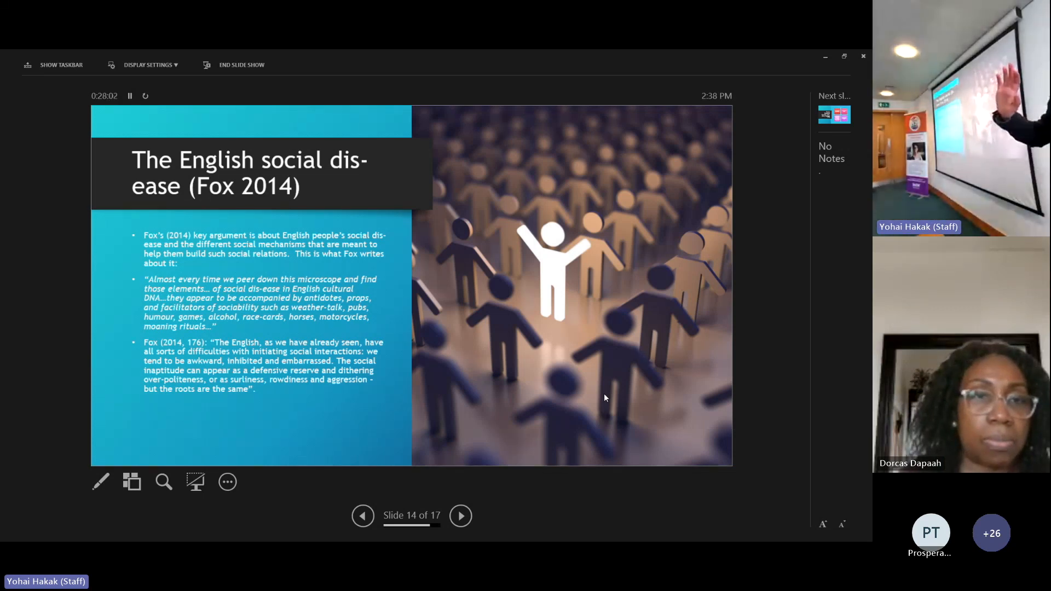
# Advance past 'English Emotional Grammar' to slide 16, 'What should we do?'
pyautogui.click(460, 516)
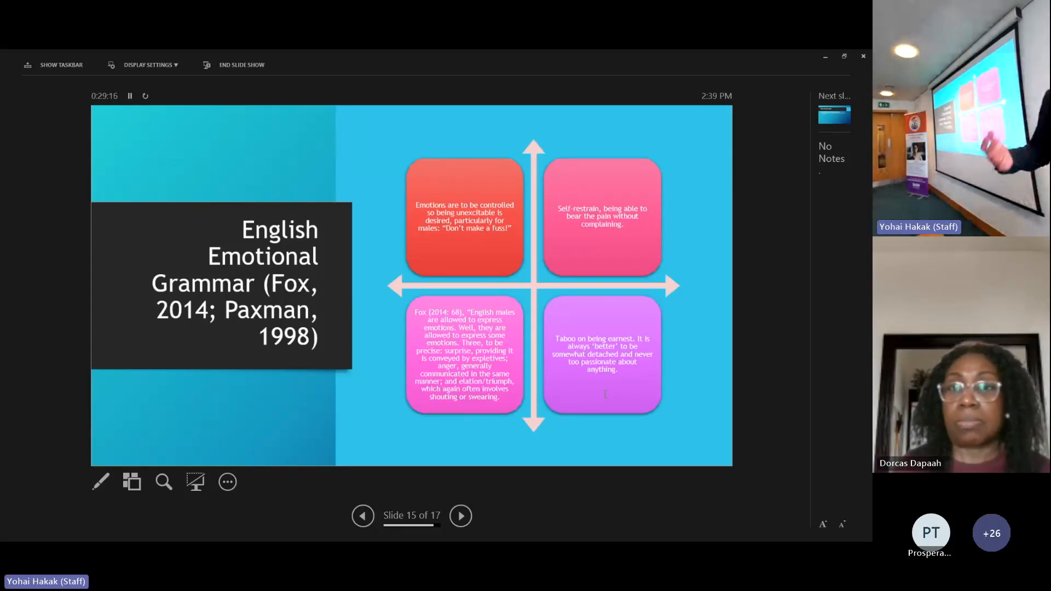
pyautogui.click(460, 516)
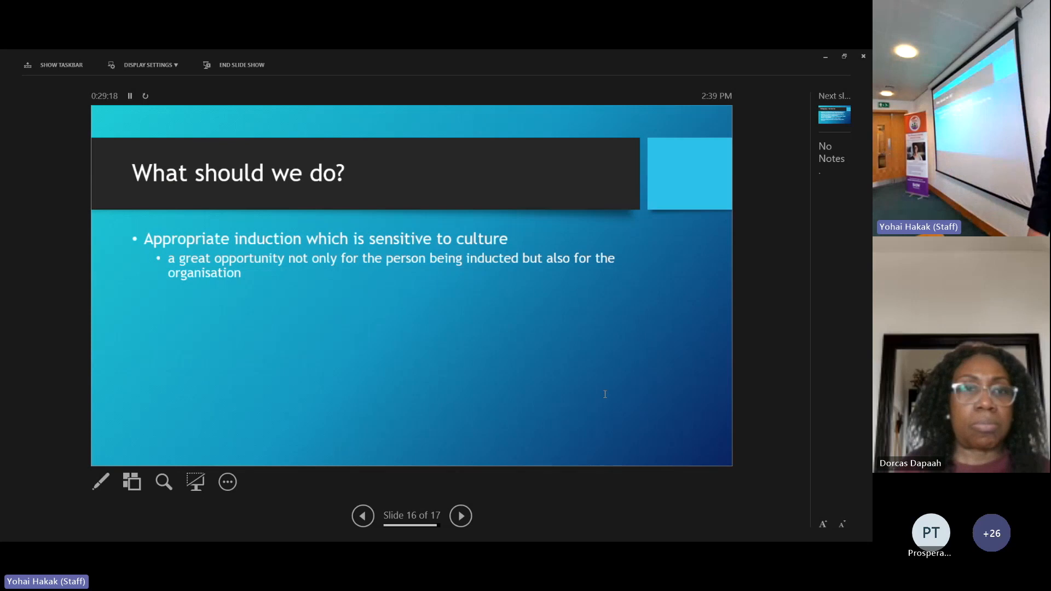